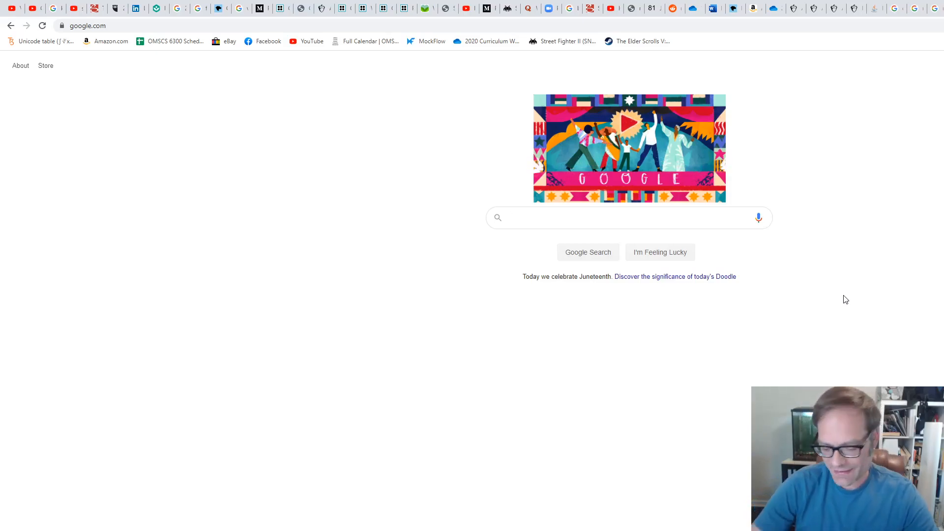
# - Search Google for 'notepad' and open the 'Downloads | Notepad++' result
pyautogui.click(628, 217)
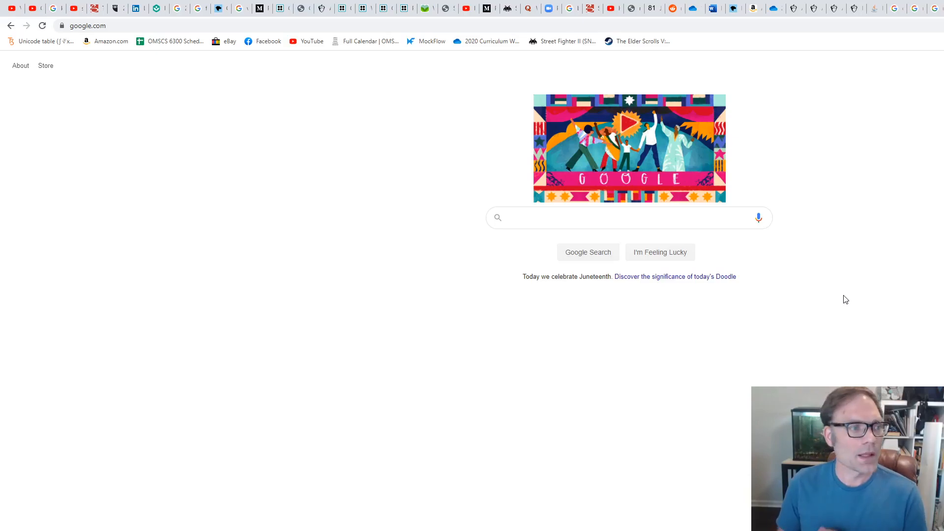
pyautogui.click(629, 217)
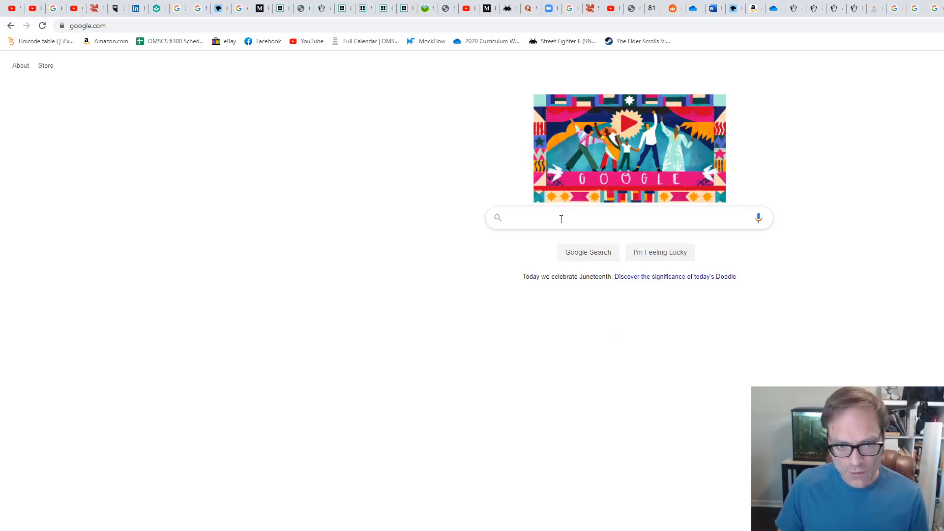
pyautogui.click(560, 218)
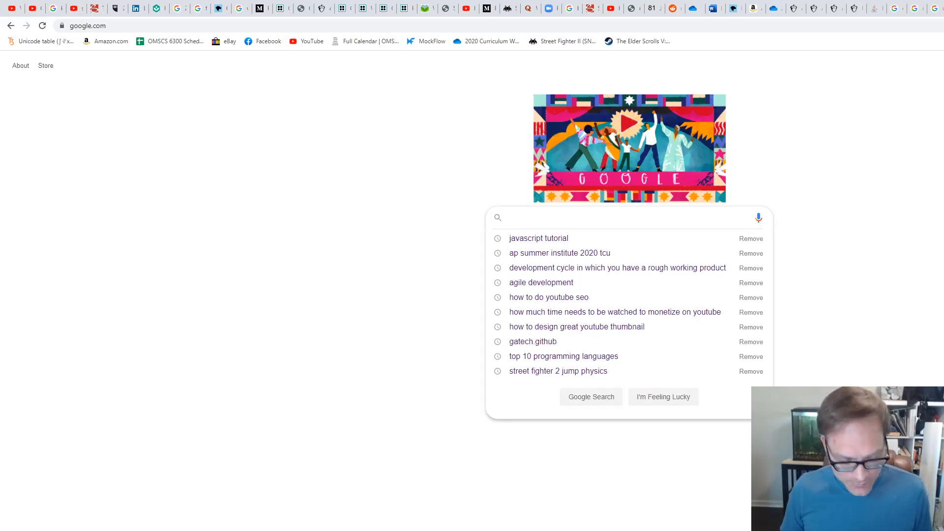
pyautogui.write('note')
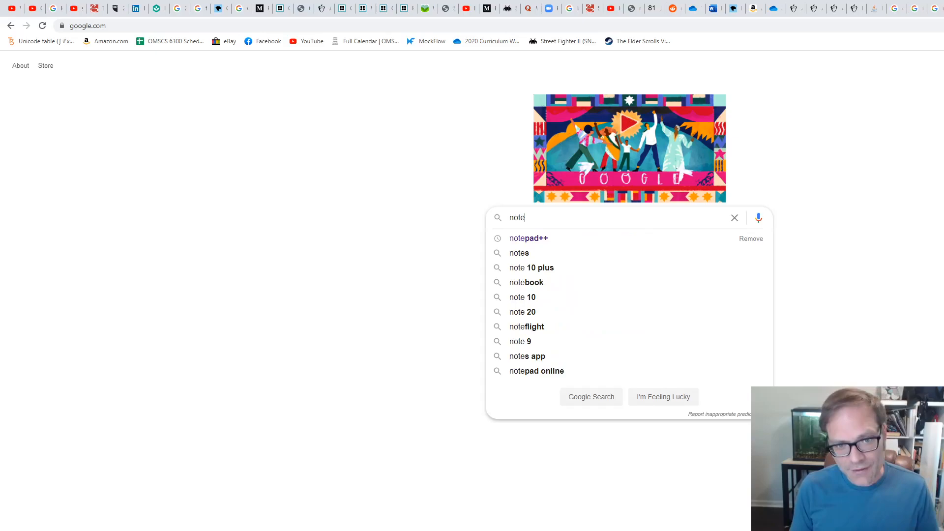
pyautogui.write('pad++')
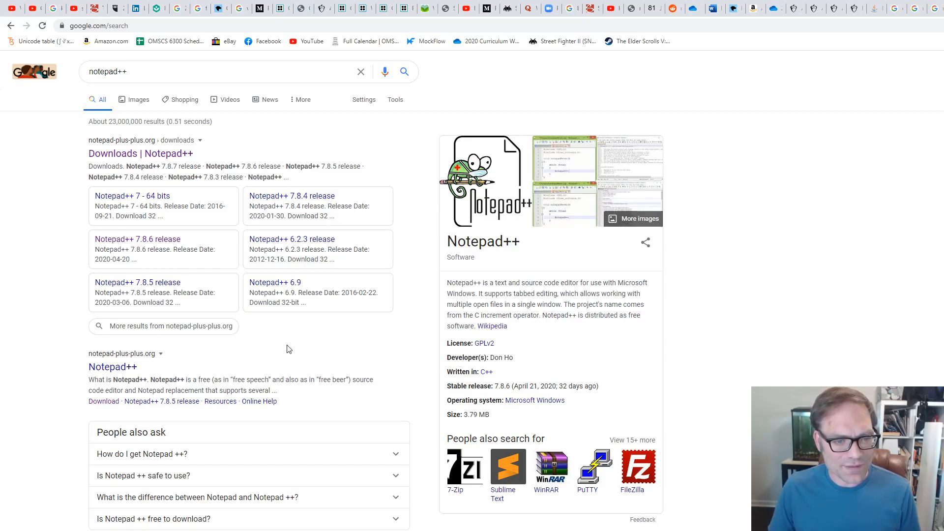
pyautogui.moveTo(140, 154)
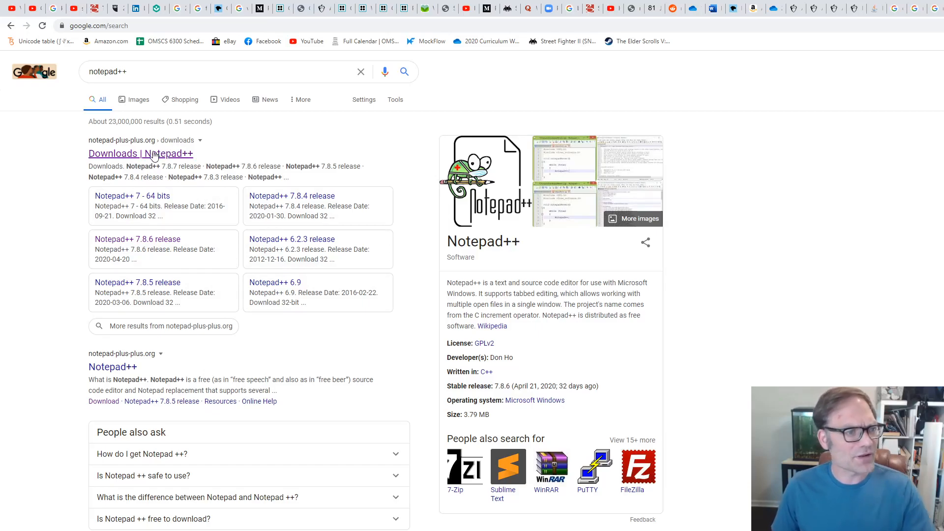
pyautogui.click(140, 153)
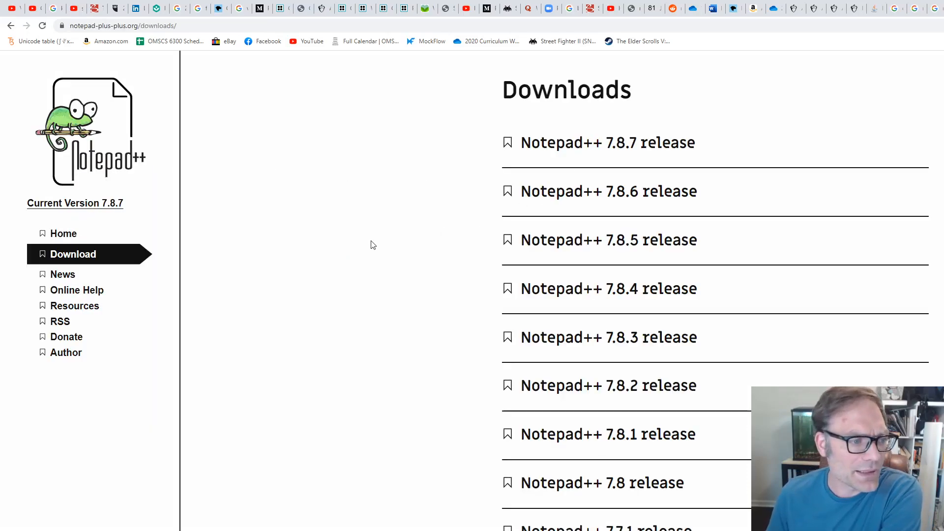
pyautogui.moveTo(371, 142)
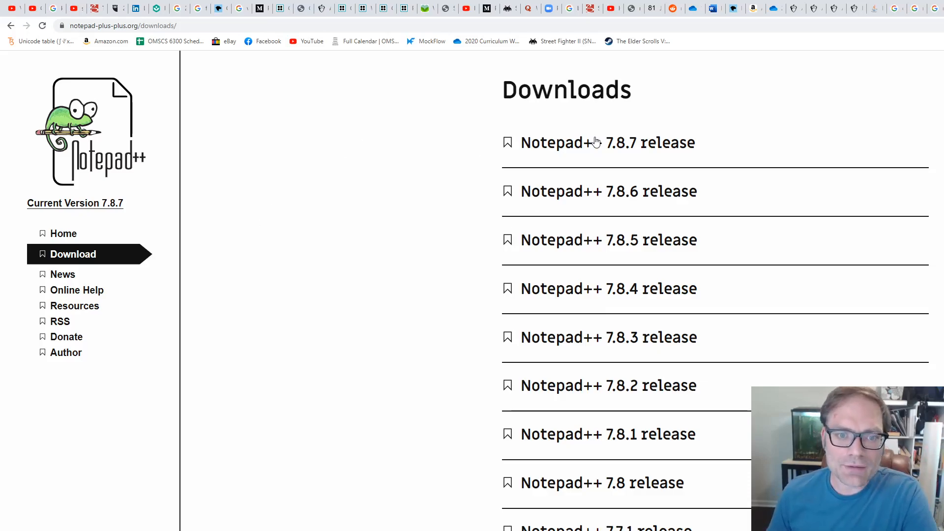
# - Open the 'Notepad++ 7.8.7 release' page from the Downloads list
pyautogui.click(607, 142)
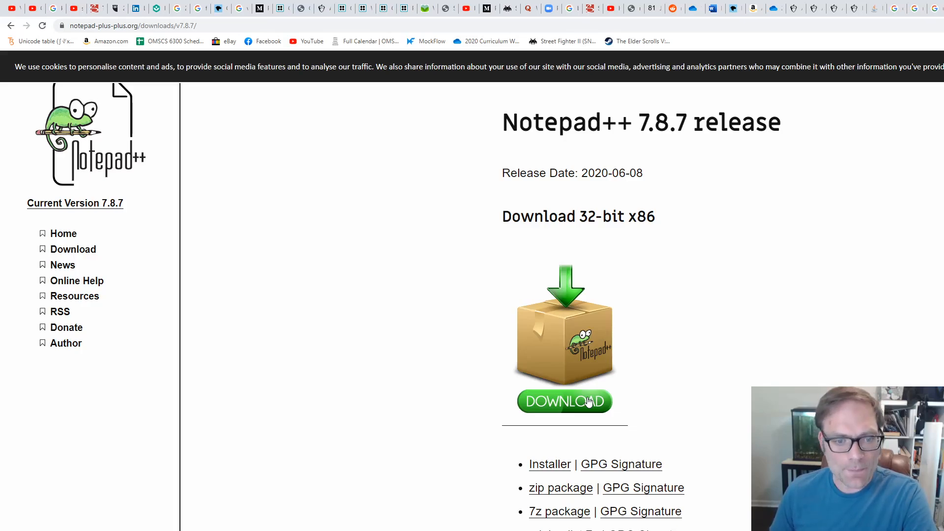
pyautogui.moveTo(563, 261)
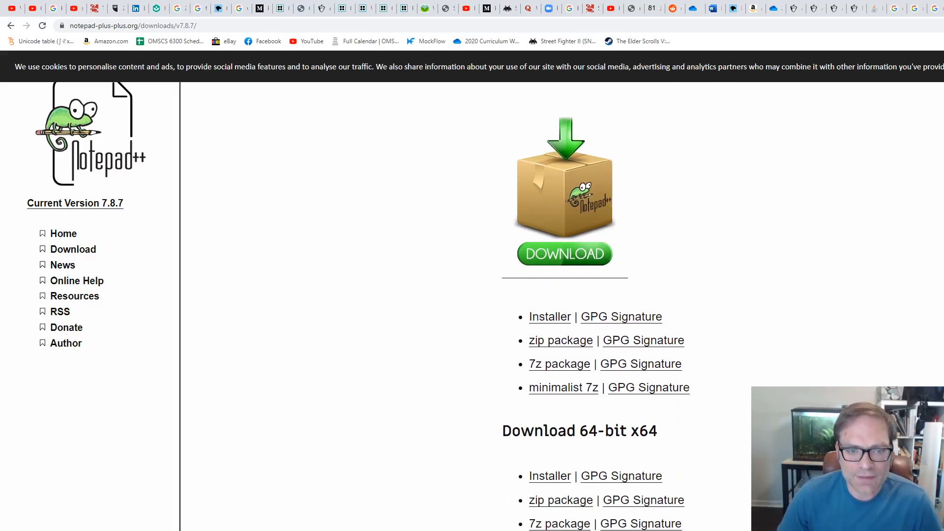
# - Download the 64-bit x64 installer, run it, and dismiss the Installer Language prompt
pyautogui.scroll(-3)
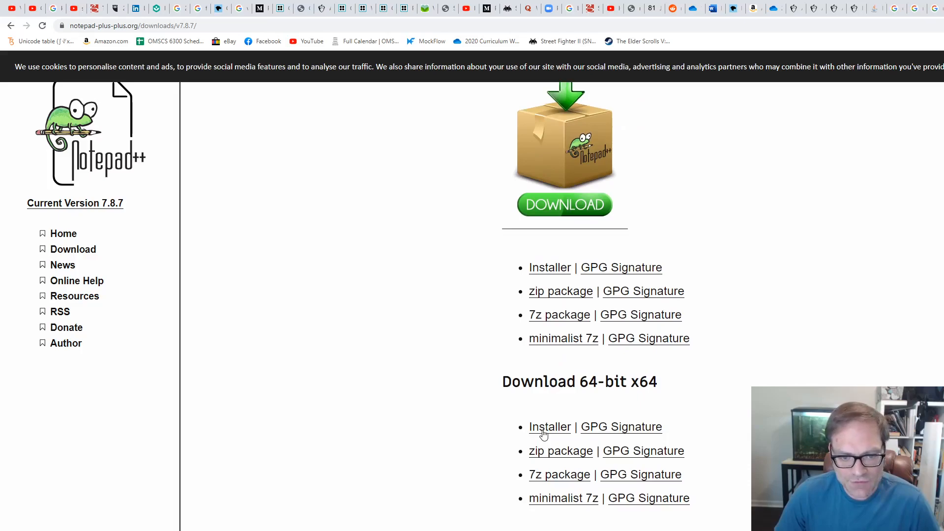
pyautogui.click(549, 426)
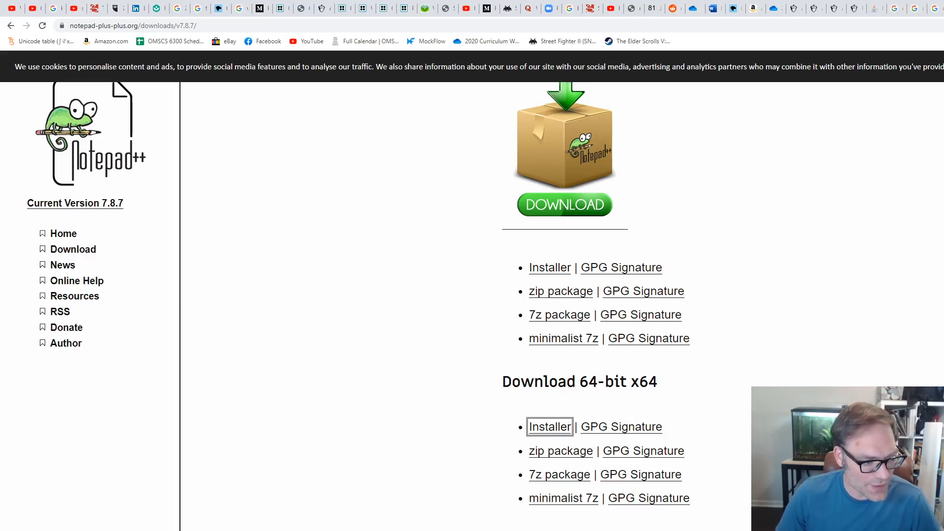
pyautogui.click(549, 427)
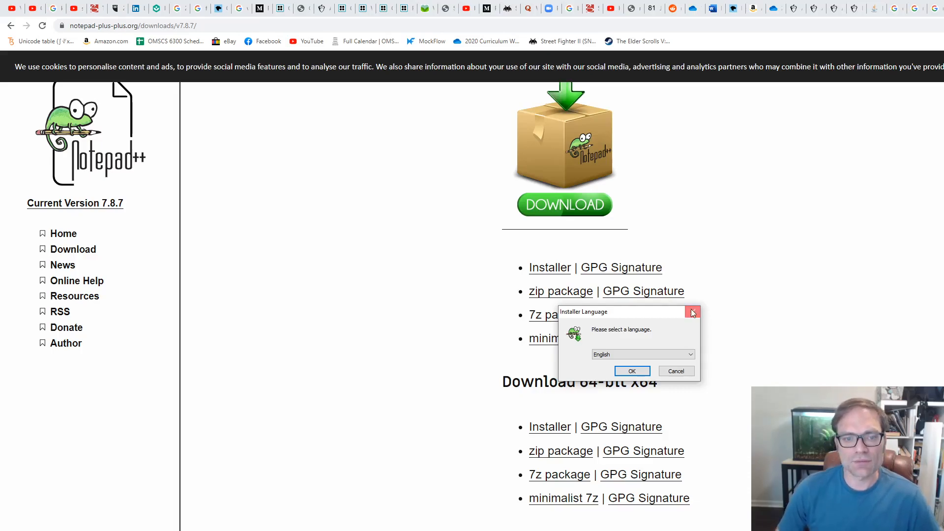
pyautogui.click(692, 312)
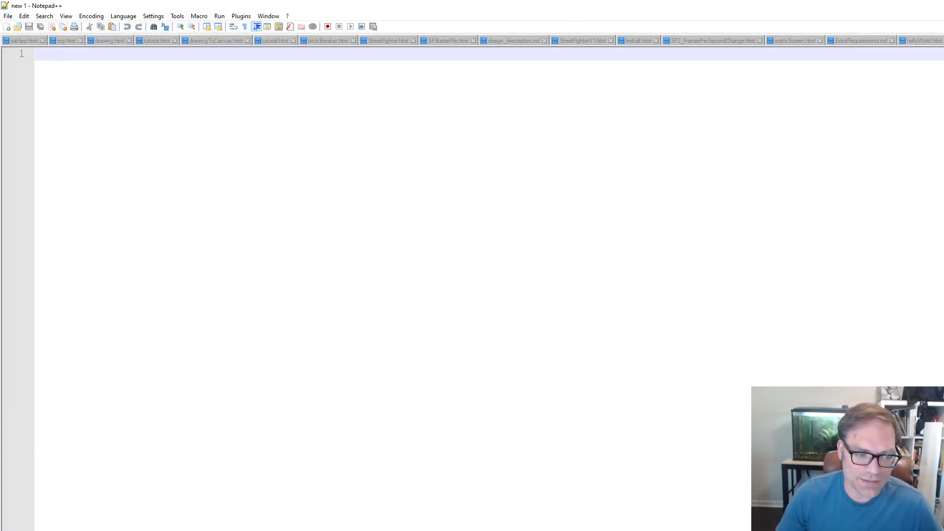
pyautogui.moveTo(95, 296)
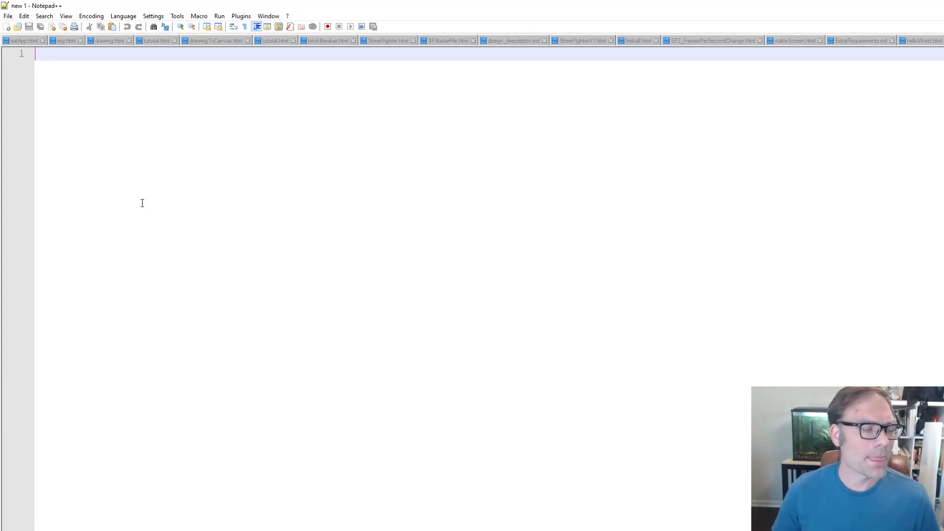
# - Click into the empty 'new 1' document tab in Notepad++
pyautogui.click(7, 16)
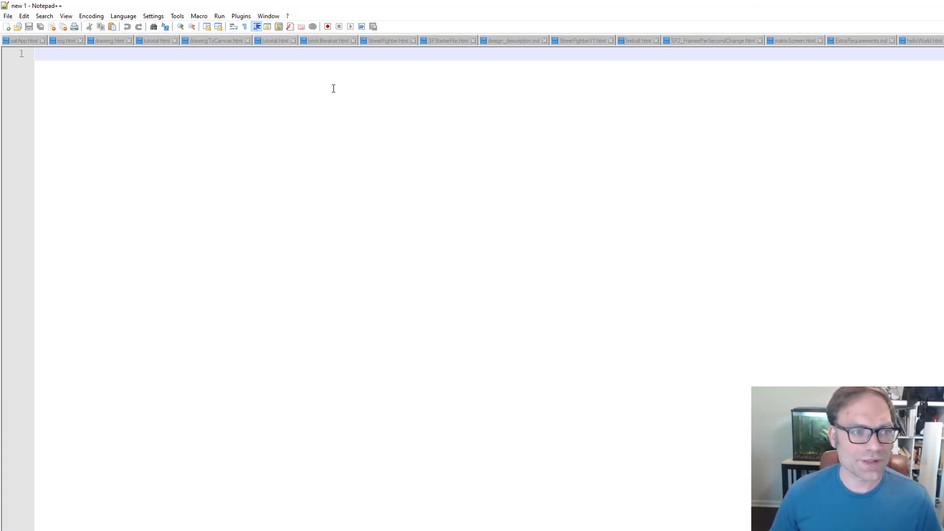
pyautogui.moveTo(469, 298)
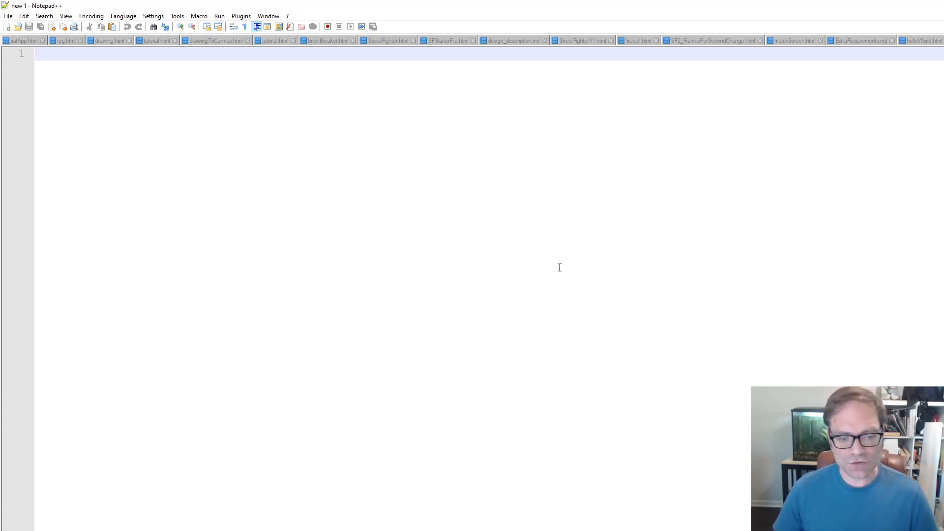
pyautogui.moveTo(479, 193)
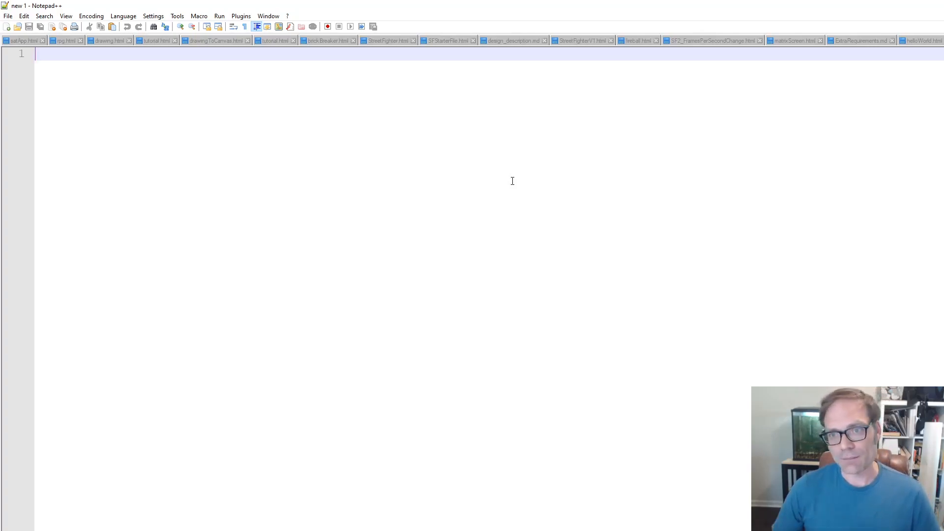
pyautogui.moveTo(518, 477)
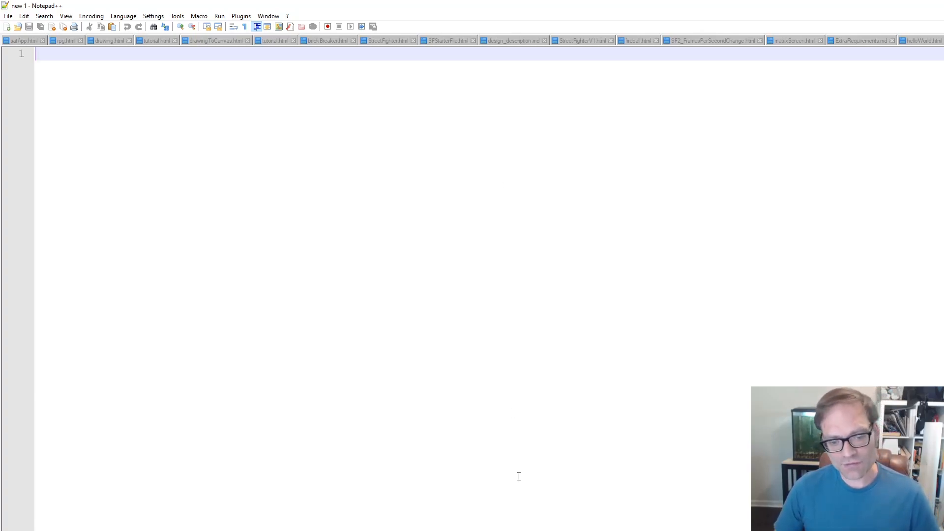